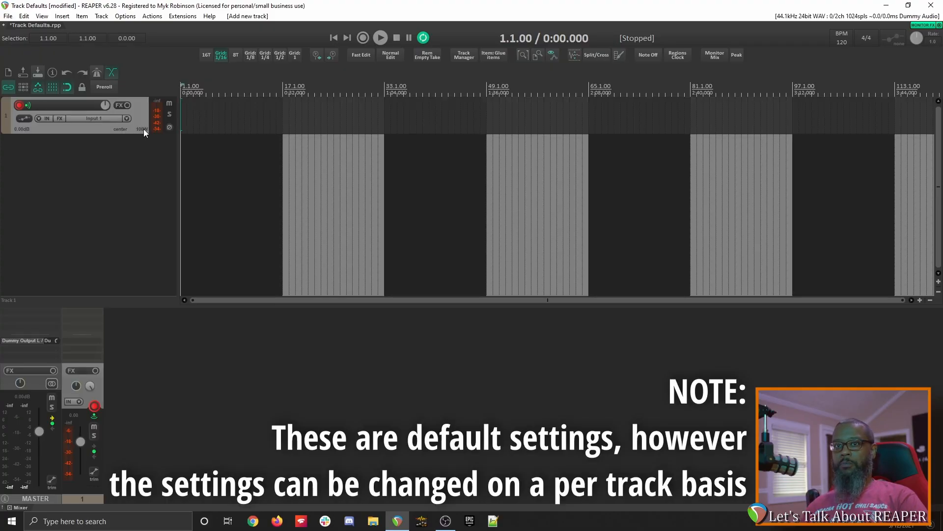
pyautogui.moveTo(90, 118)
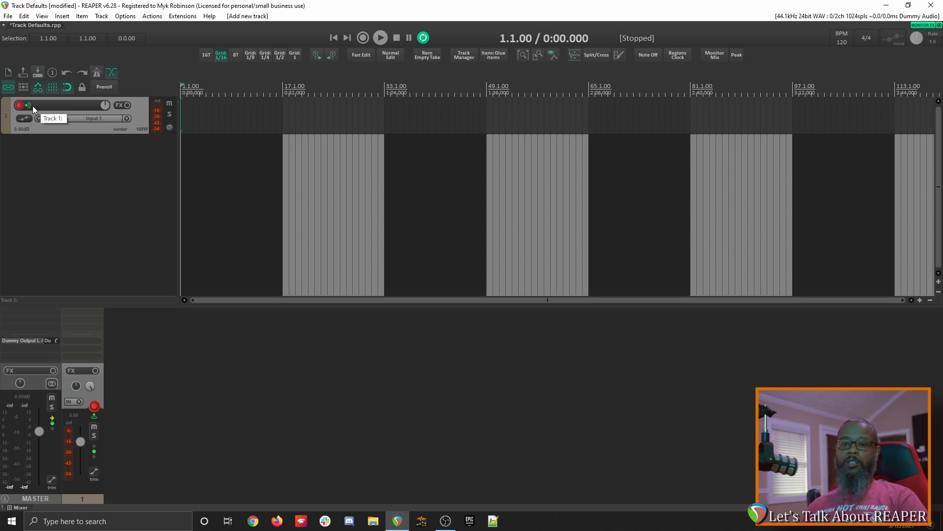
pyautogui.moveTo(111, 52)
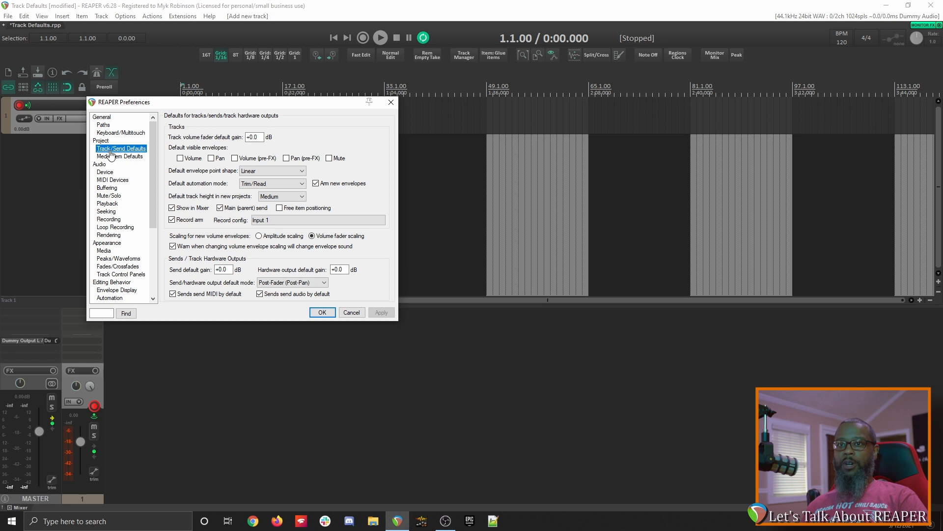
pyautogui.moveTo(124, 154)
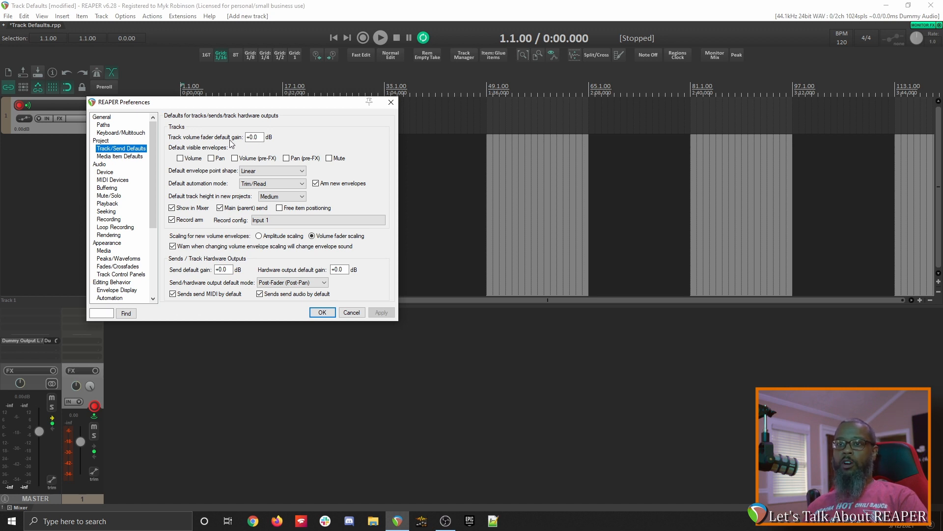
pyautogui.moveTo(245, 142)
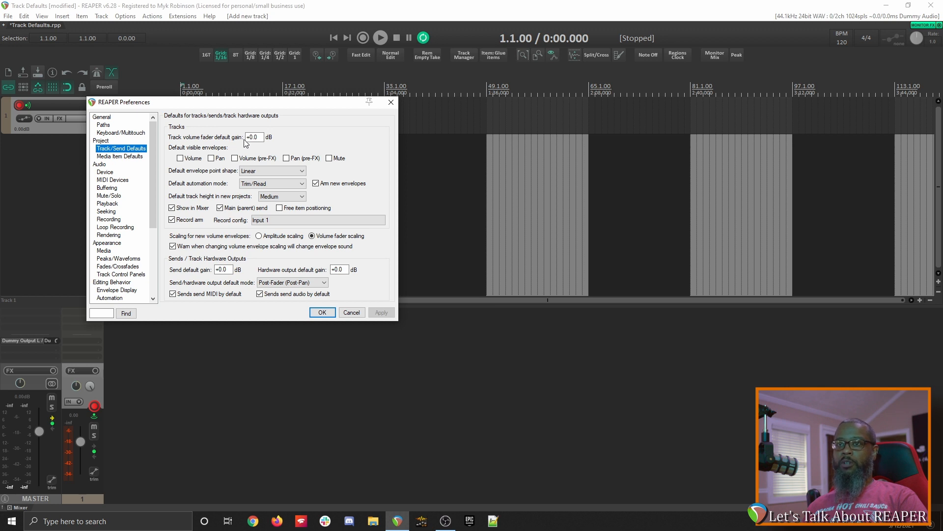
# Enter -inf as the Track volume fader default gain for new tracks.
pyautogui.click(253, 137)
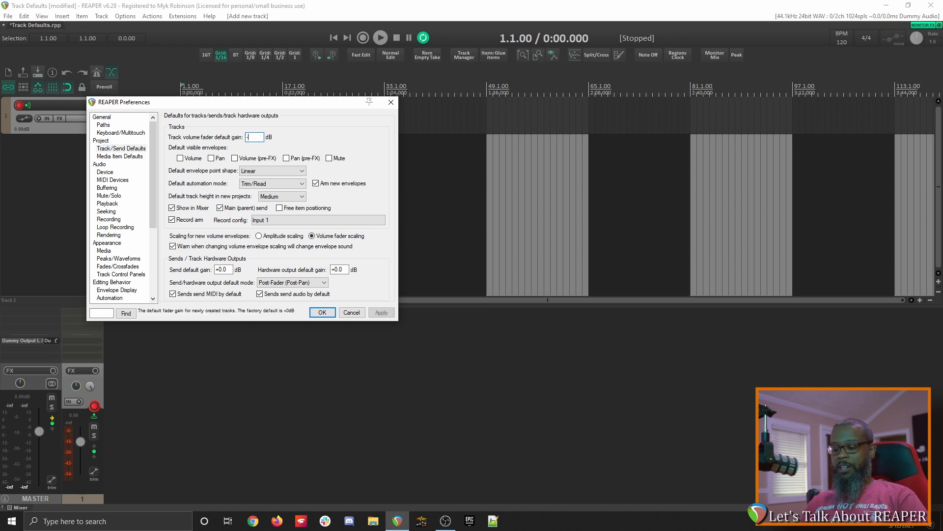
pyautogui.write('-inf')
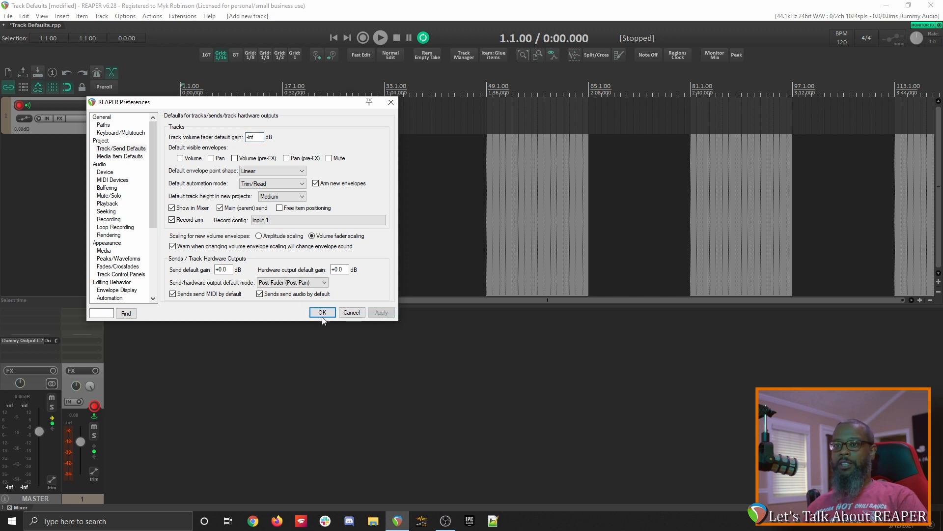
# Confirm the -inf dB default with OK, closing Preferences.
pyautogui.click(322, 311)
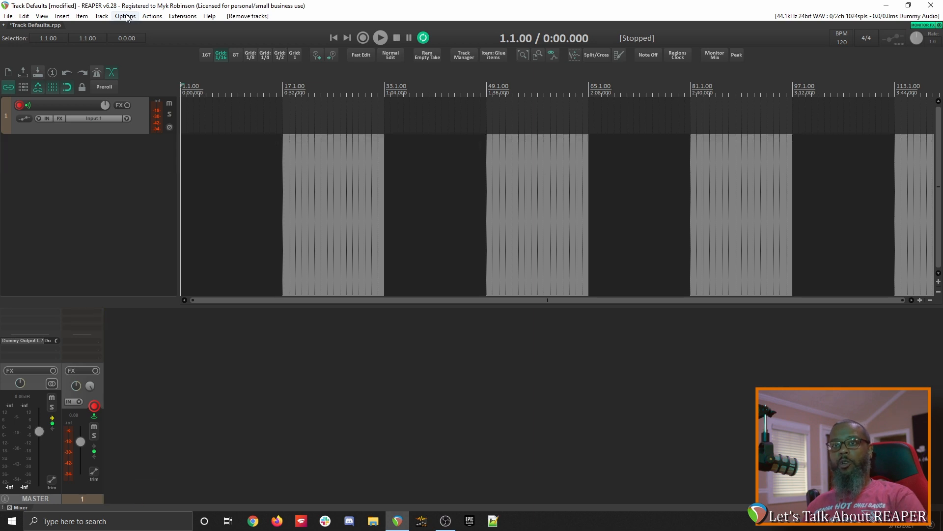
# Reopen Track/Send Defaults and read the default automation mode explanation.
pyautogui.click(124, 16)
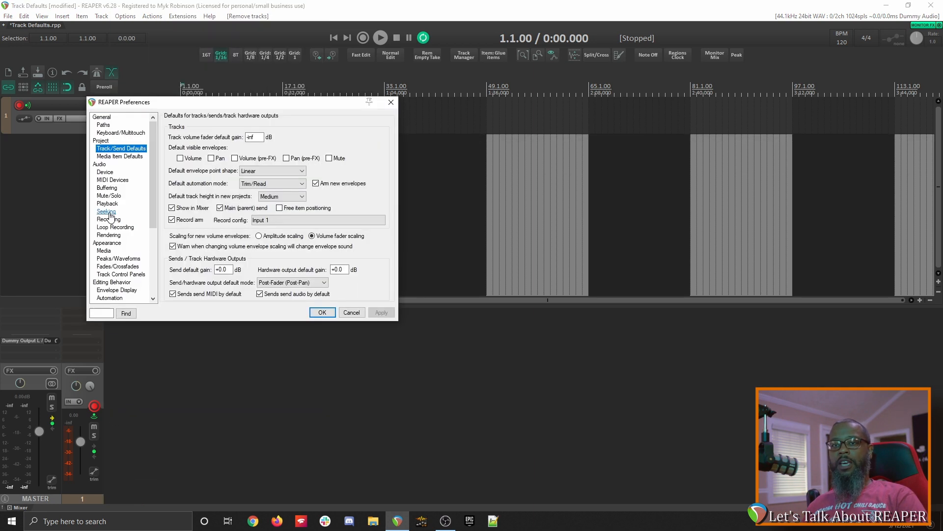
pyautogui.moveTo(120, 148)
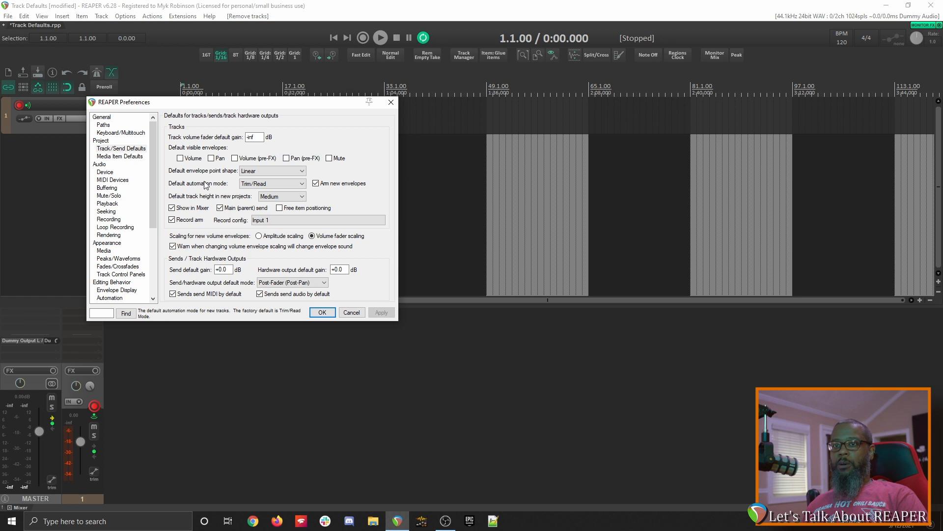
pyautogui.click(272, 170)
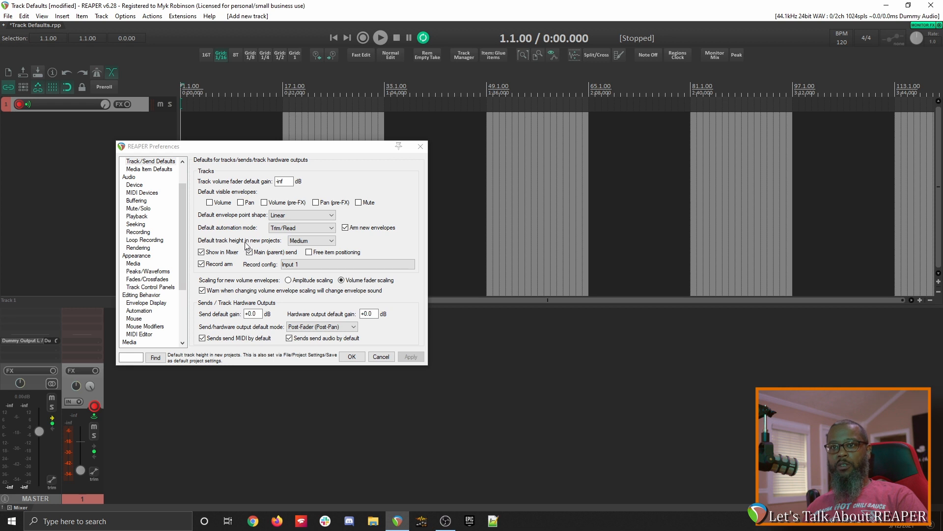
# Set default track height in new projects to 'Use current' and apply it.
pyautogui.click(310, 240)
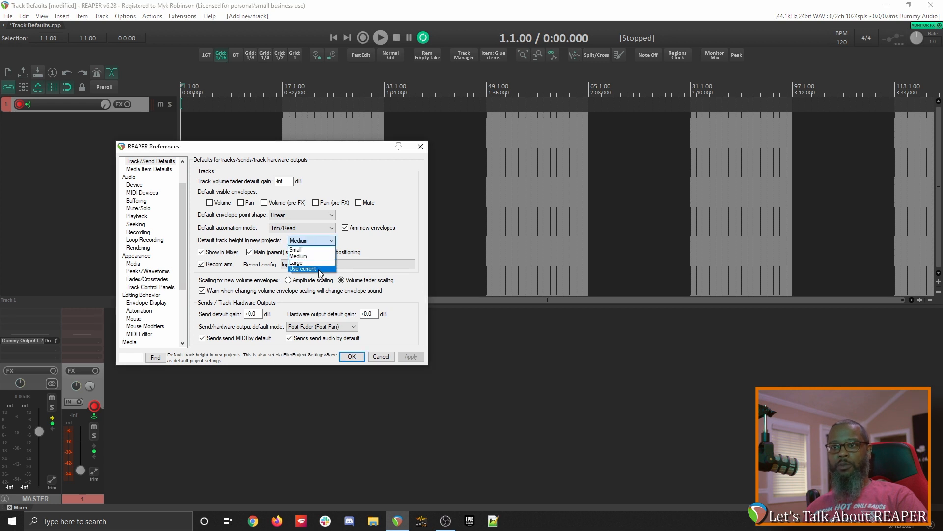
pyautogui.click(303, 269)
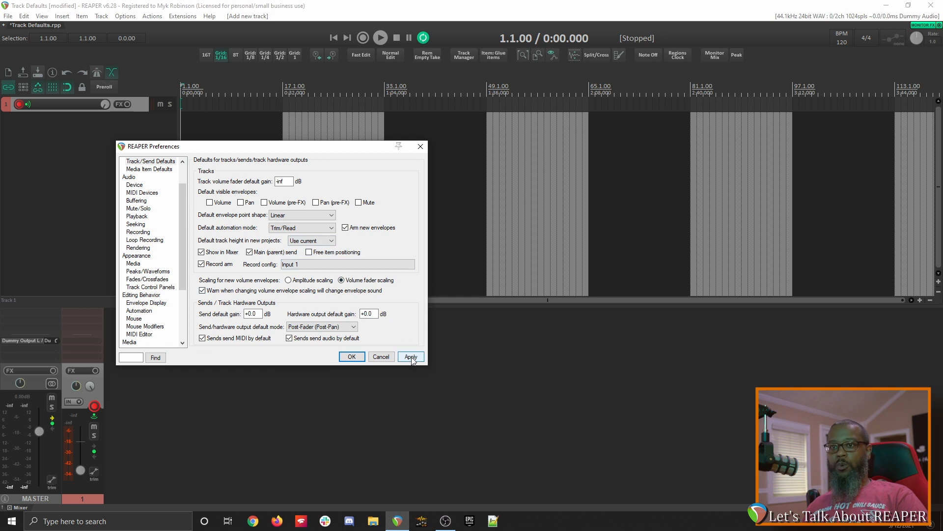
pyautogui.click(411, 356)
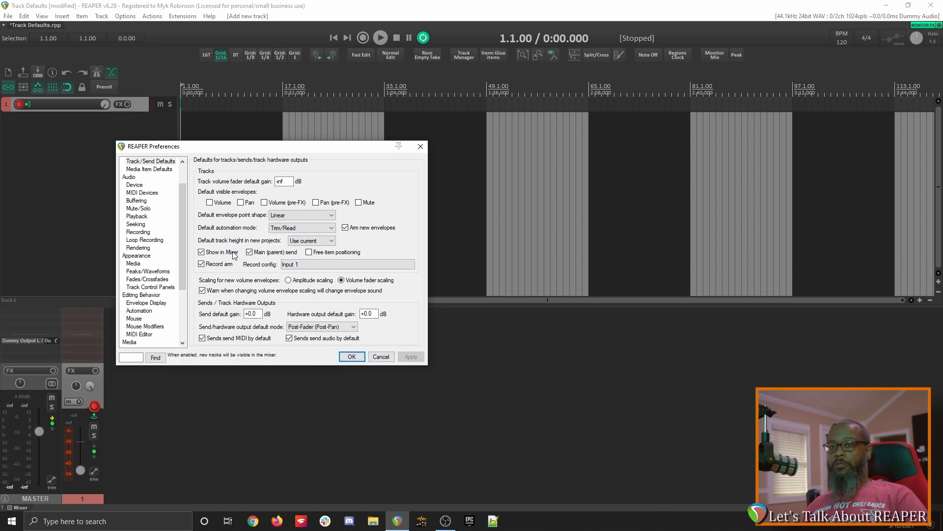
# Turn off 'Show in Mixer' so new tracks stay out of the mixer.
pyautogui.click(200, 251)
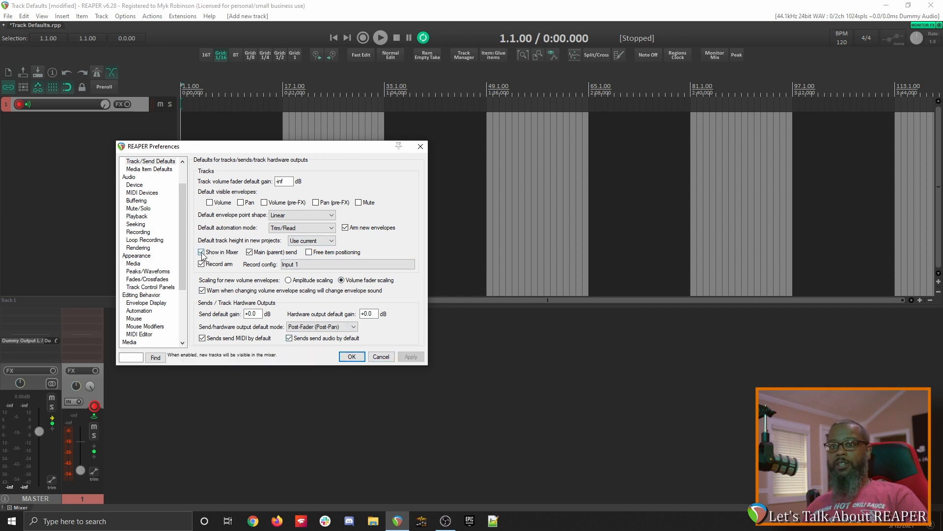
pyautogui.click(201, 252)
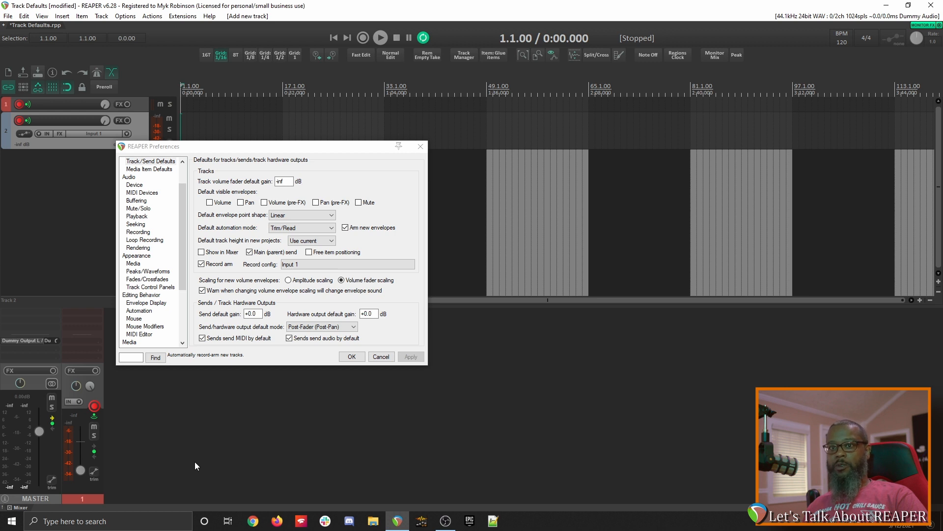
# Bring up the Track Manager from the View menu for mixer visibility.
pyautogui.click(42, 16)
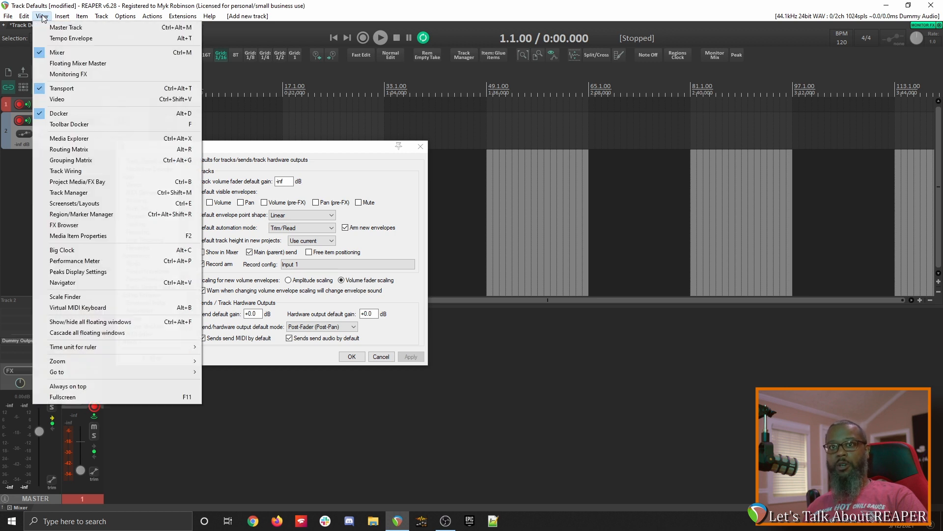
pyautogui.click(68, 192)
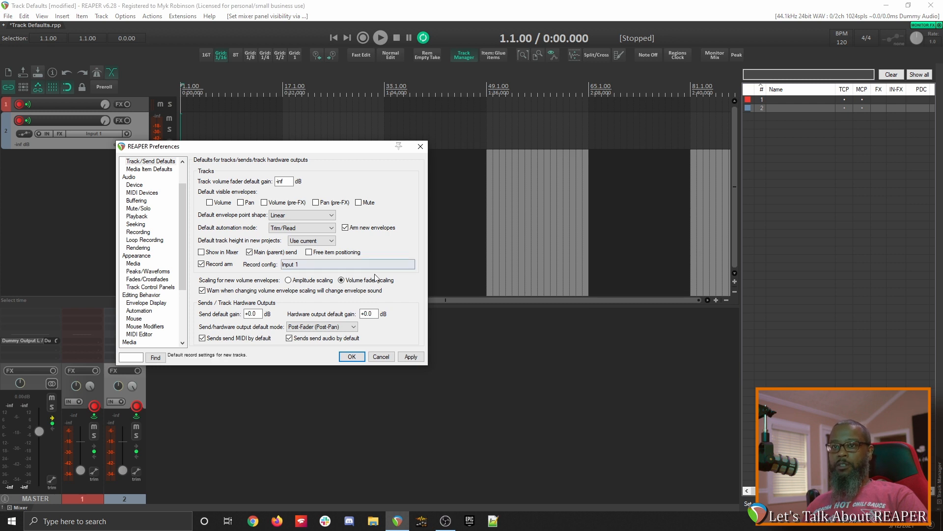
# Re-enable 'Show in Mixer' for new tracks and apply it.
pyautogui.click(202, 251)
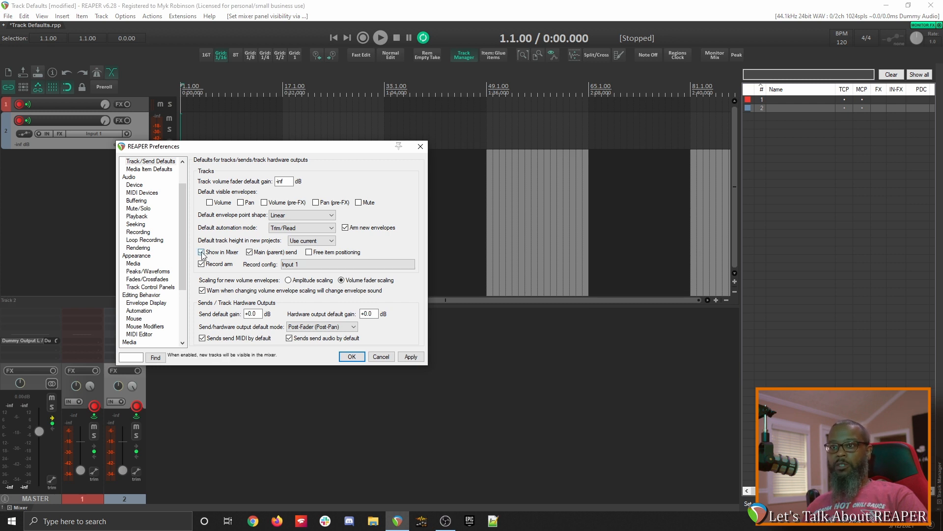
pyautogui.click(202, 252)
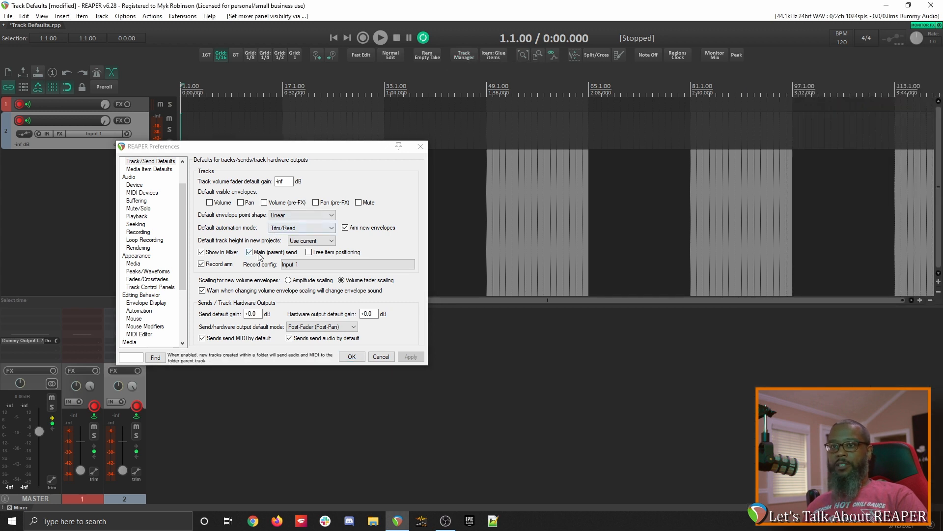
# Move Preferences aside and uncheck 'Record arm' for new tracks.
pyautogui.moveTo(271, 146); pyautogui.dragTo(226, 100)
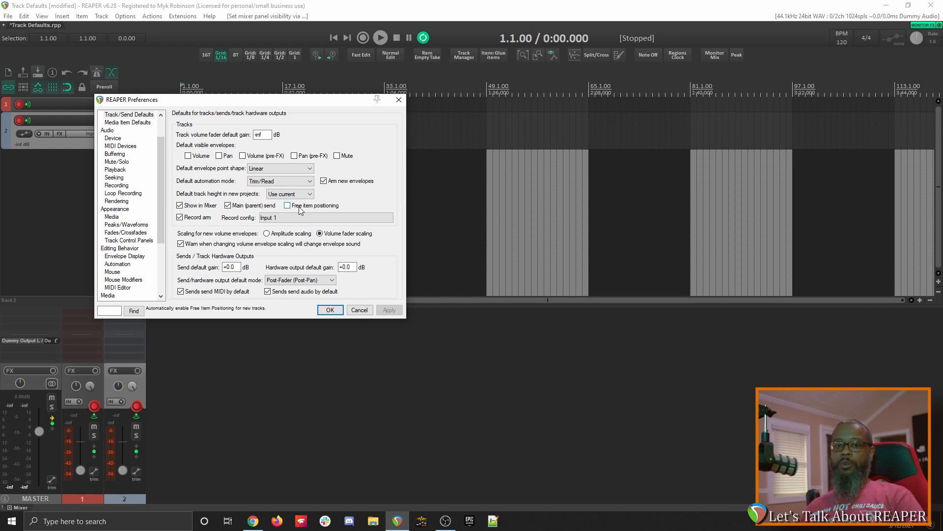
pyautogui.click(180, 217)
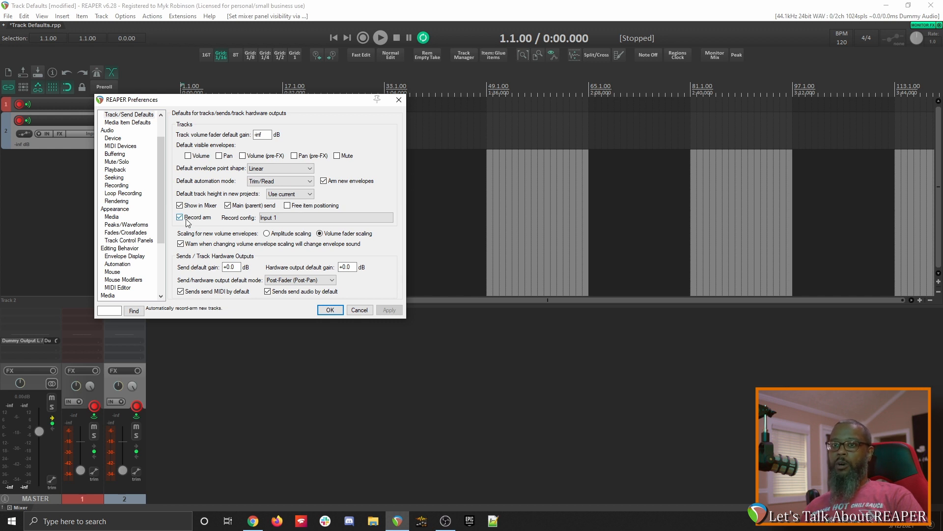
pyautogui.click(179, 217)
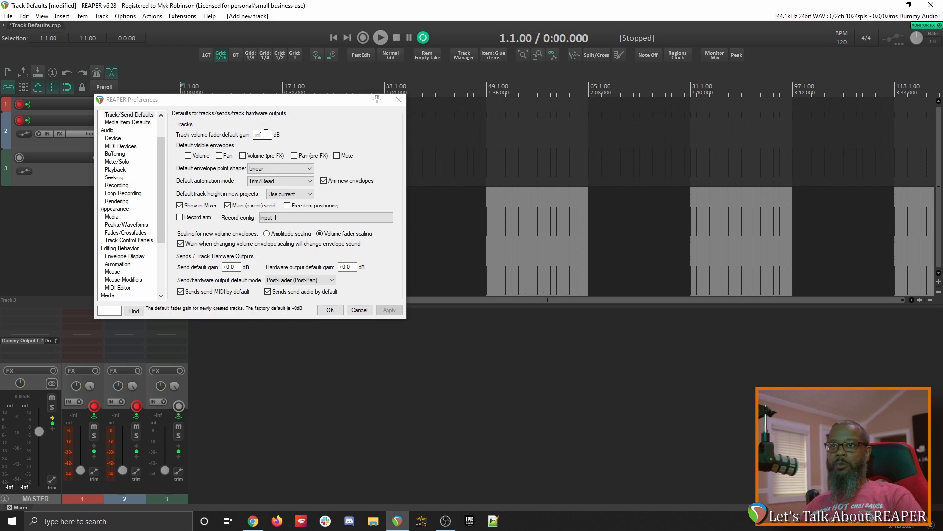
# Set the default fader gain for new tracks to 0 dB and apply it.
pyautogui.write('0')
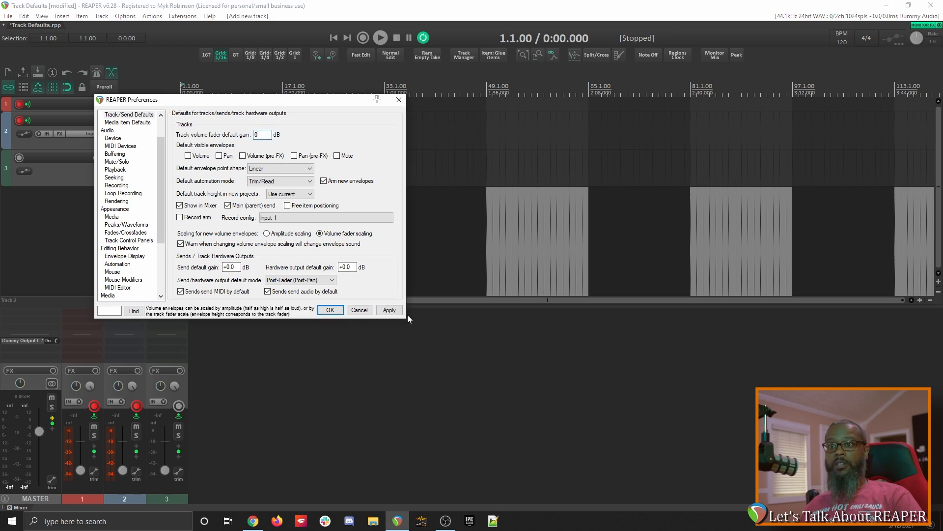
pyautogui.click(389, 310)
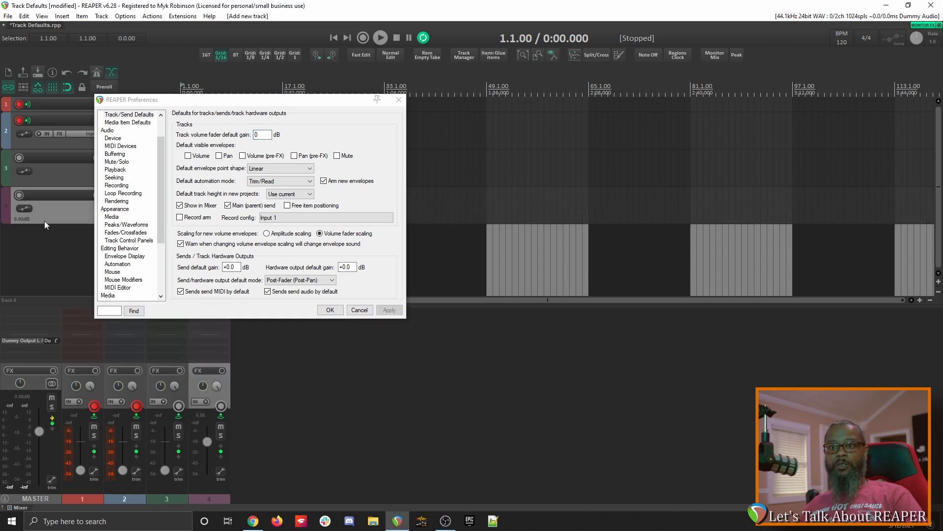
pyautogui.moveTo(175, 497)
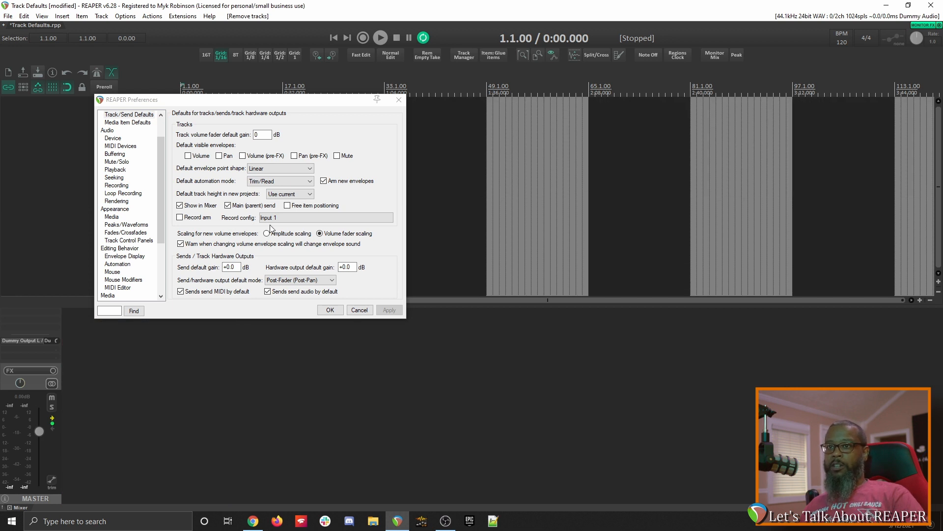
# Insert a test track, record-arm it and switch its record monitoring on.
pyautogui.click(326, 217)
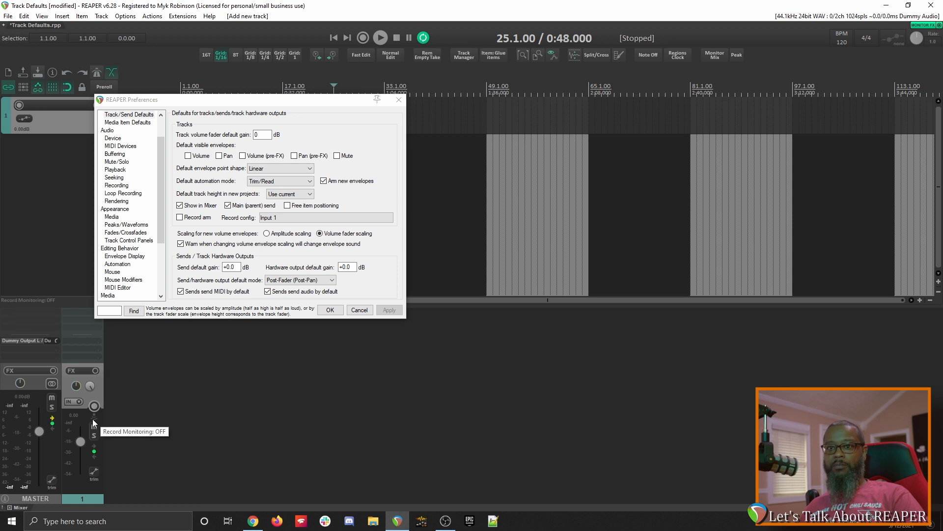
pyautogui.click(94, 406)
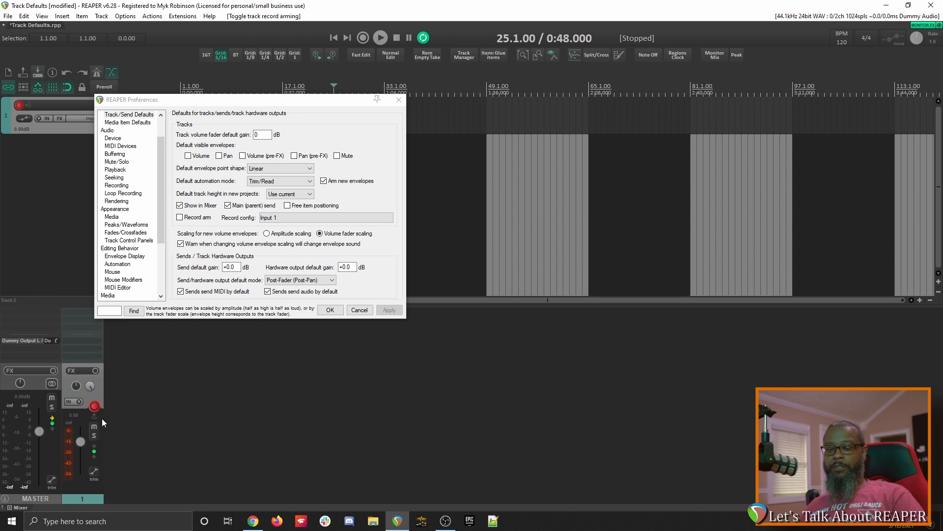
pyautogui.moveTo(94, 422)
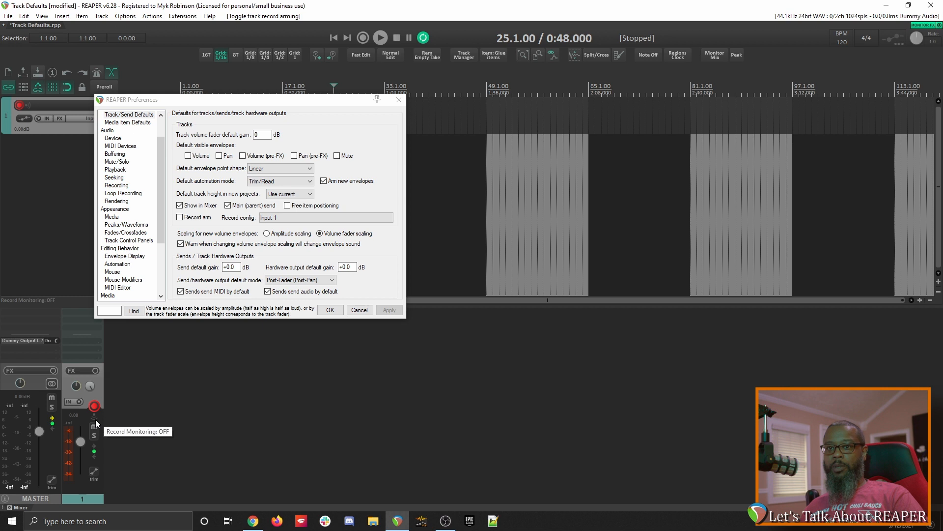
pyautogui.click(95, 416)
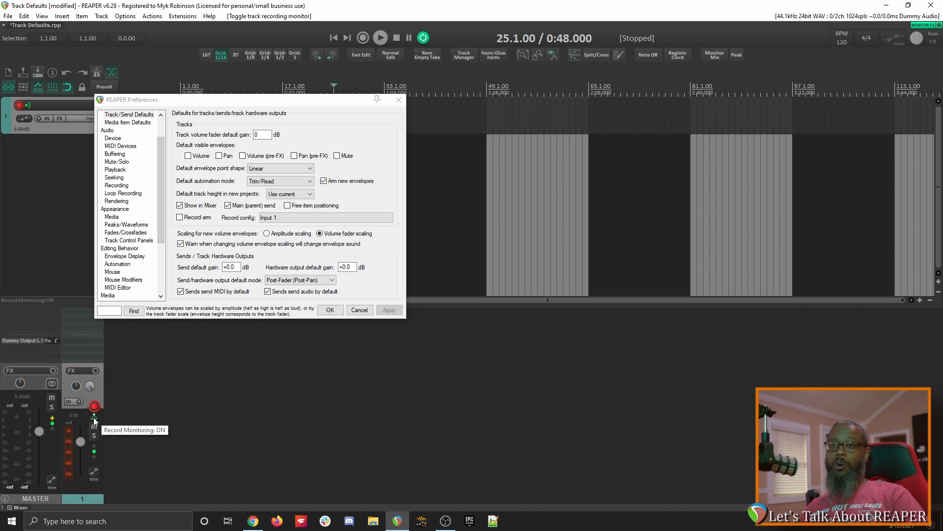
pyautogui.click(326, 217)
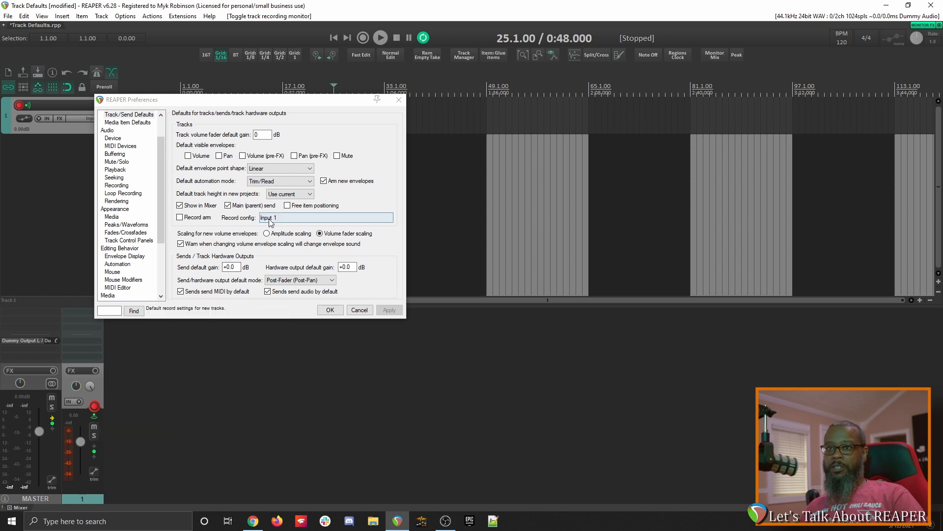
pyautogui.click(327, 217)
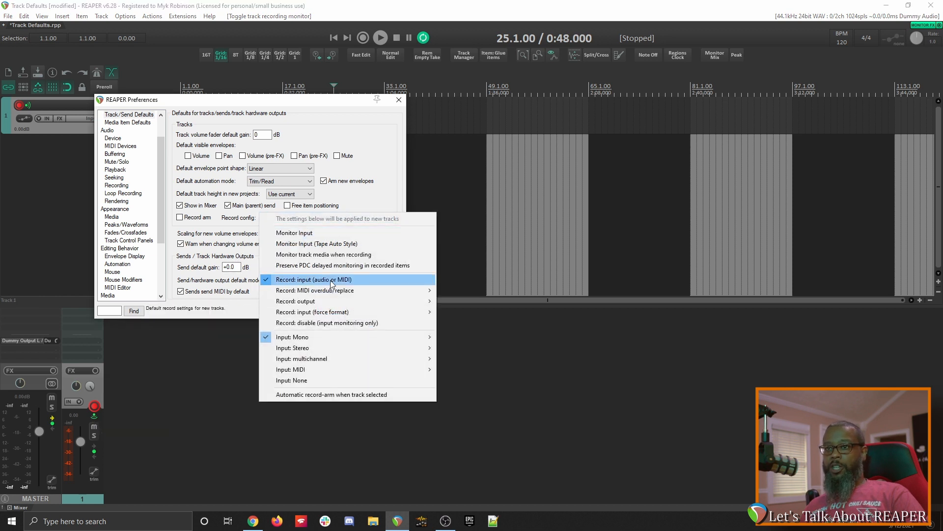
pyautogui.moveTo(314, 289)
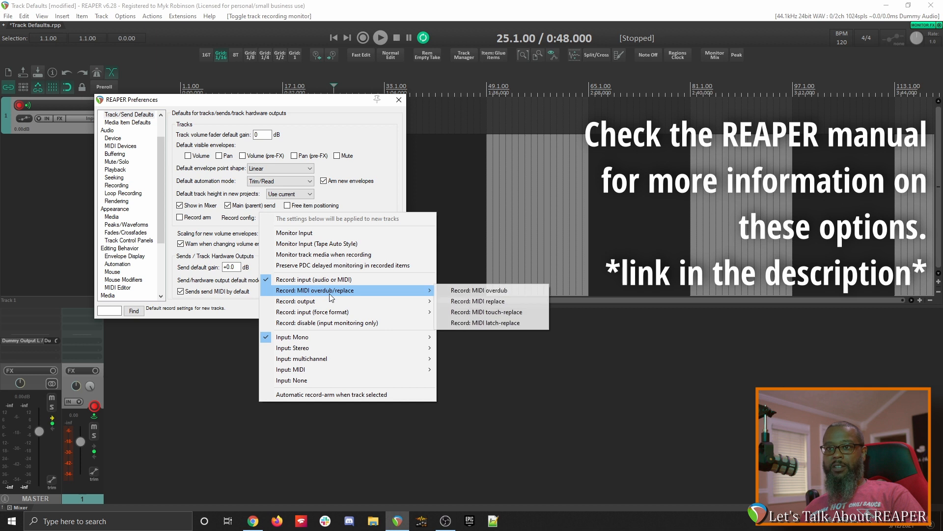
pyautogui.moveTo(312, 311)
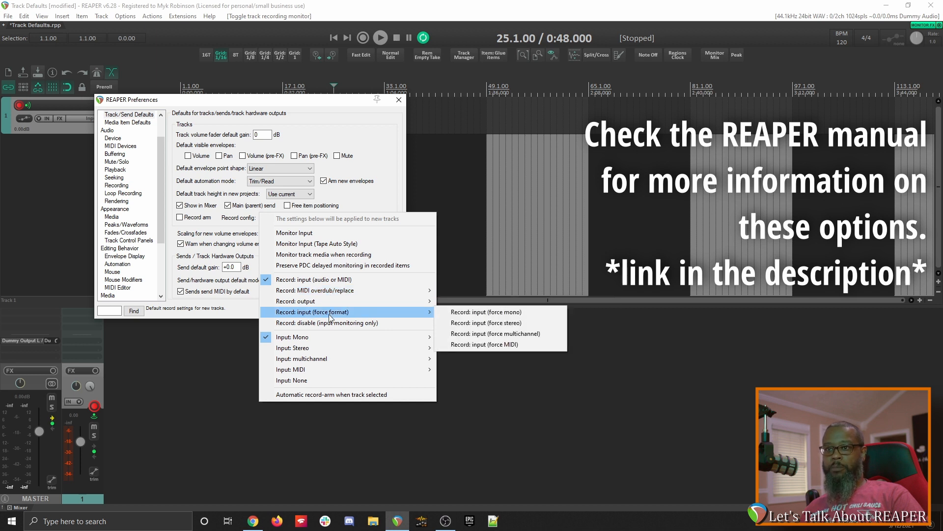
pyautogui.moveTo(326, 323)
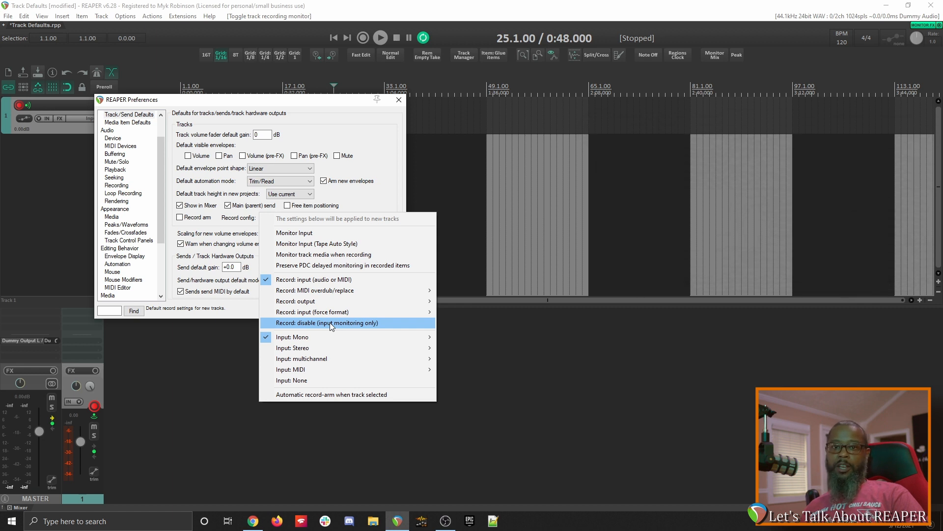
pyautogui.moveTo(330, 301)
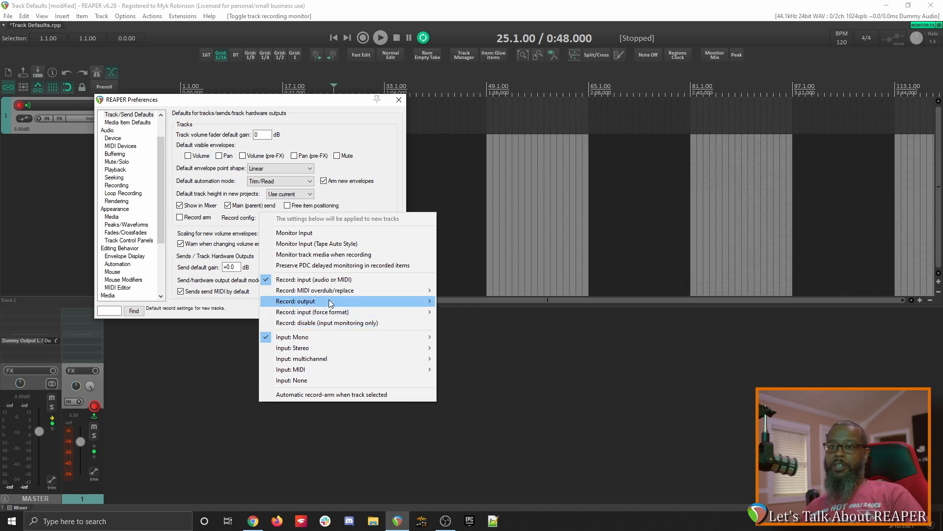
pyautogui.moveTo(313, 279)
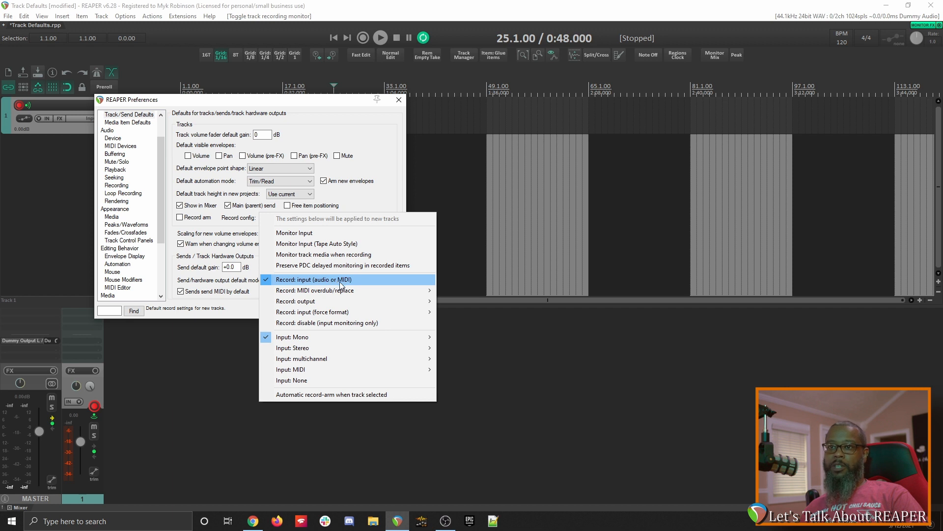
pyautogui.moveTo(342, 289)
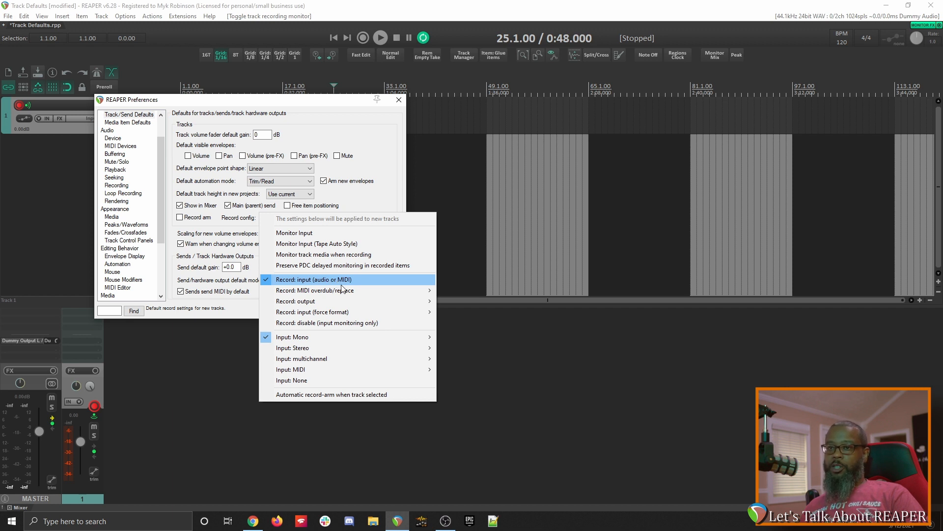
pyautogui.moveTo(322, 337)
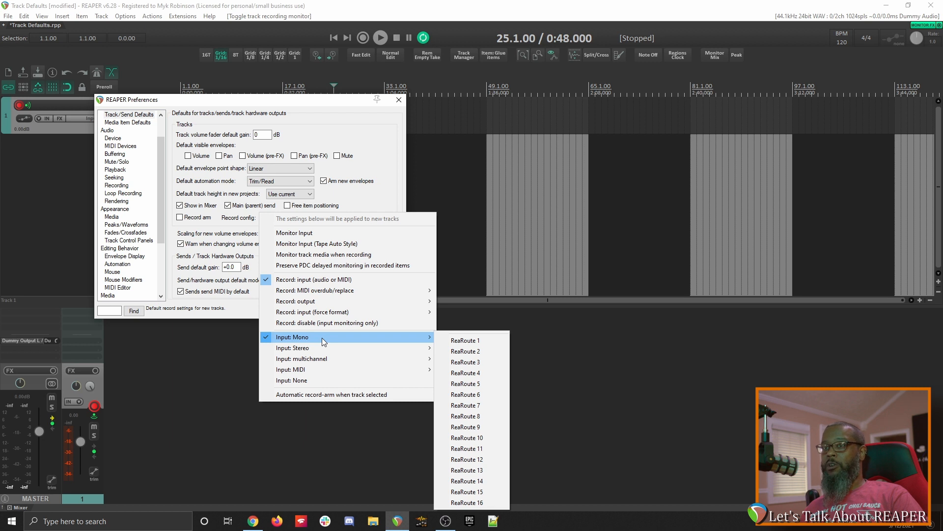
pyautogui.moveTo(377, 342)
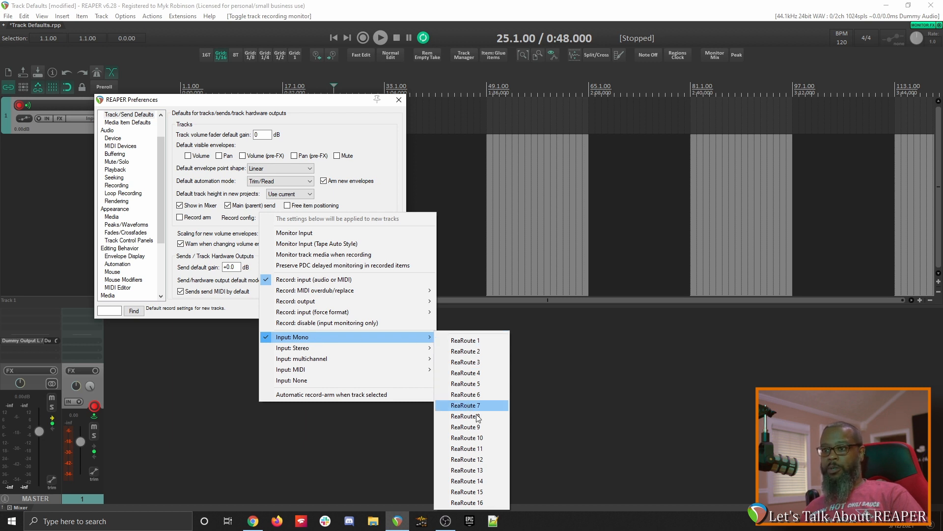
pyautogui.moveTo(473, 470)
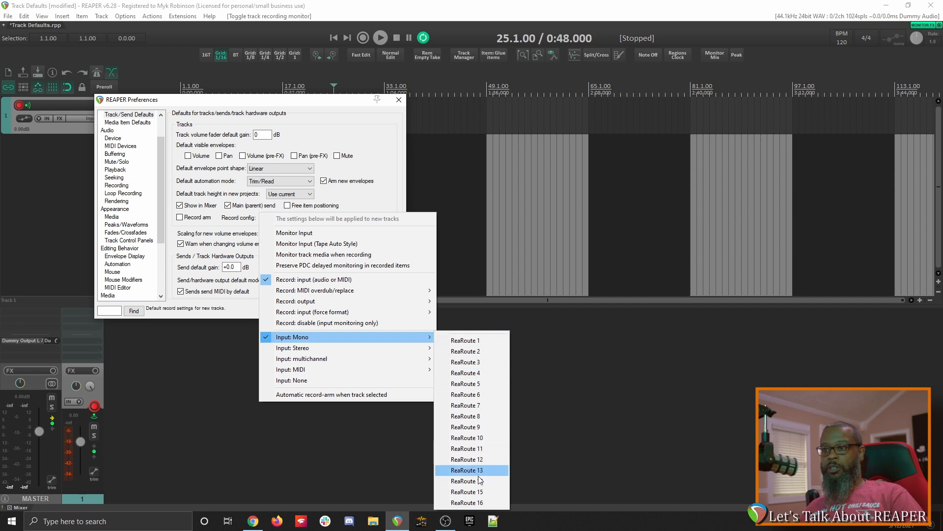
pyautogui.moveTo(302, 359)
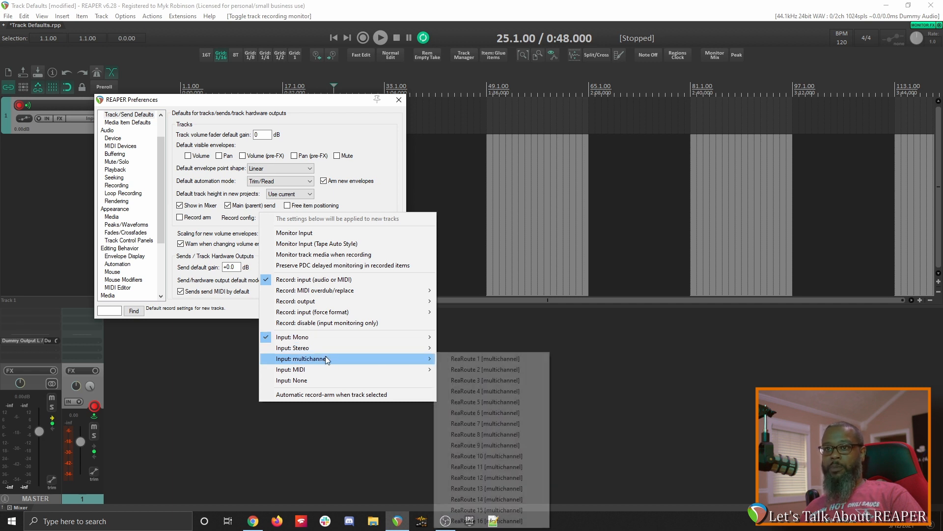
pyautogui.moveTo(293, 348)
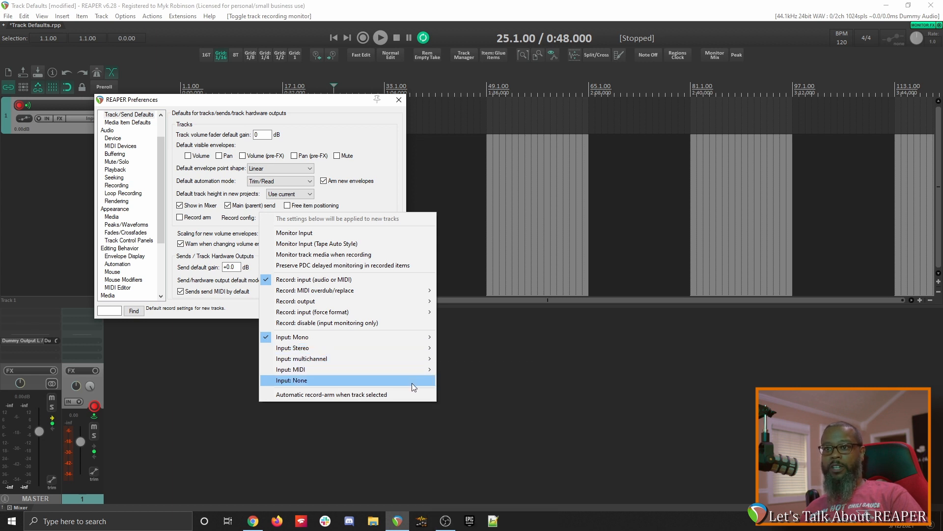
pyautogui.moveTo(331, 394)
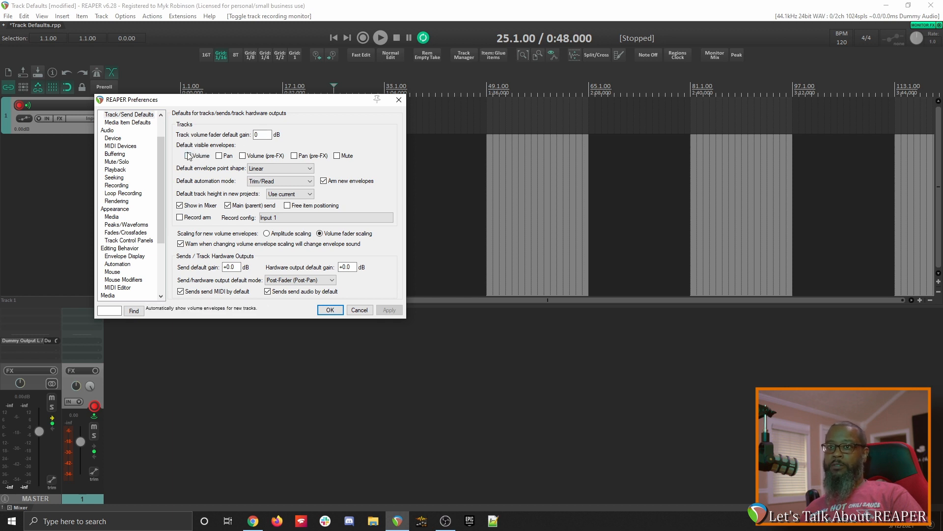
pyautogui.click(280, 168)
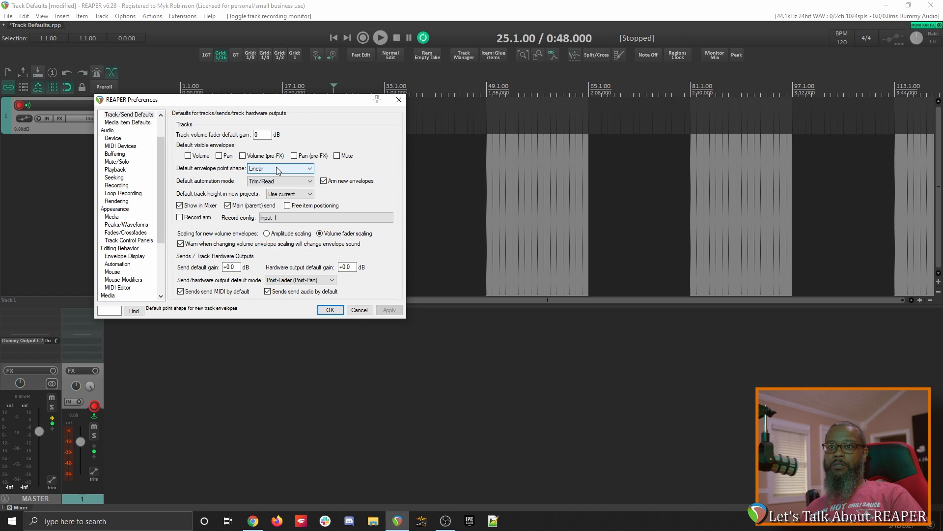
pyautogui.moveTo(281, 181)
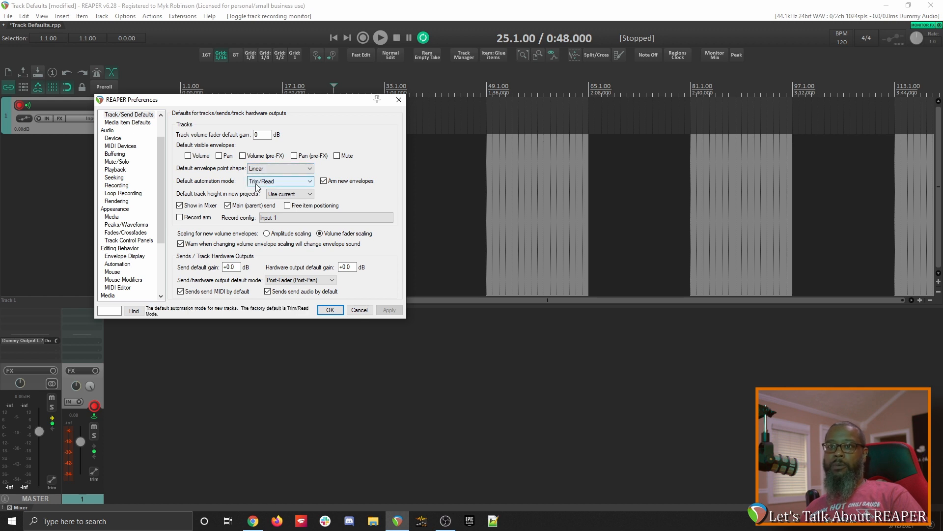